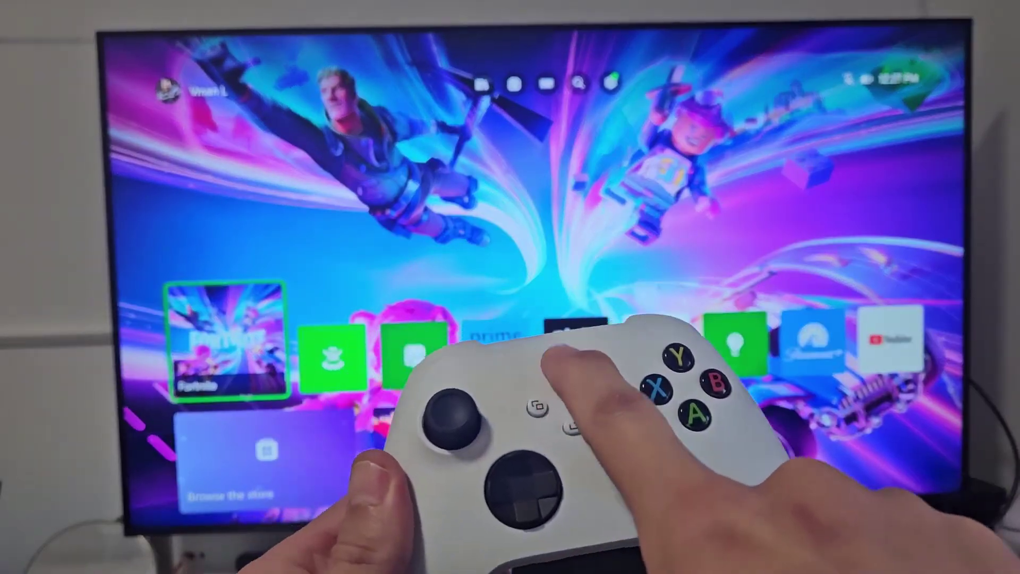
# Bring up the quick-access guide over the home screen with the Xbox button
pyautogui.press('Xbox')
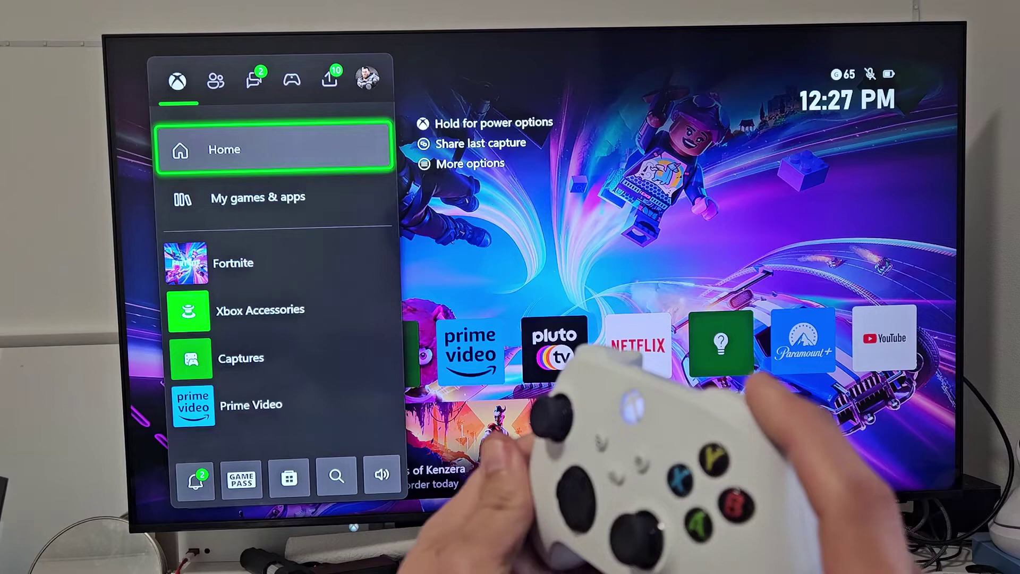
# Move through the guide to Profile & system, Settings, then the Account page
pyautogui.click(330, 80)
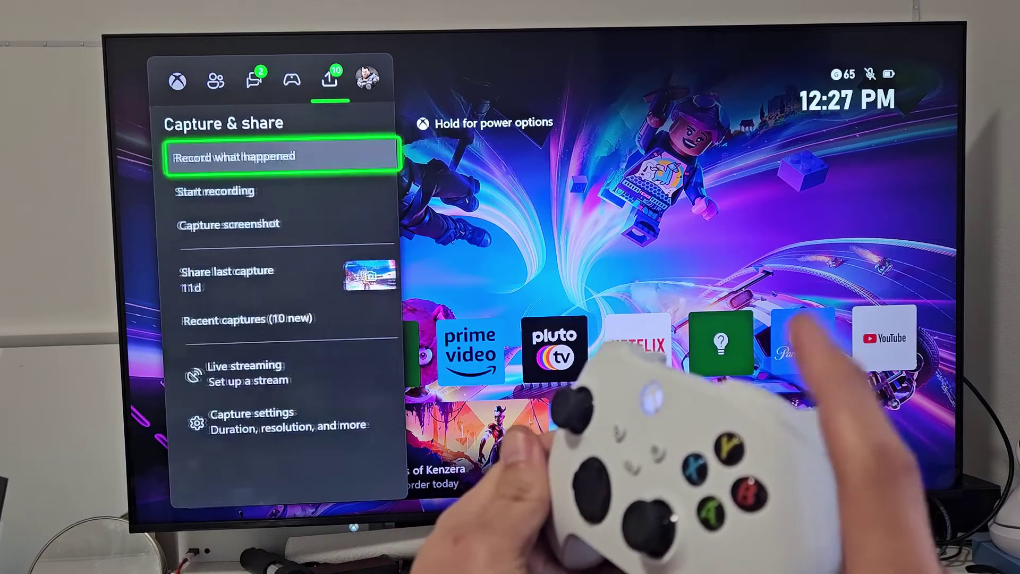
pyautogui.click(366, 78)
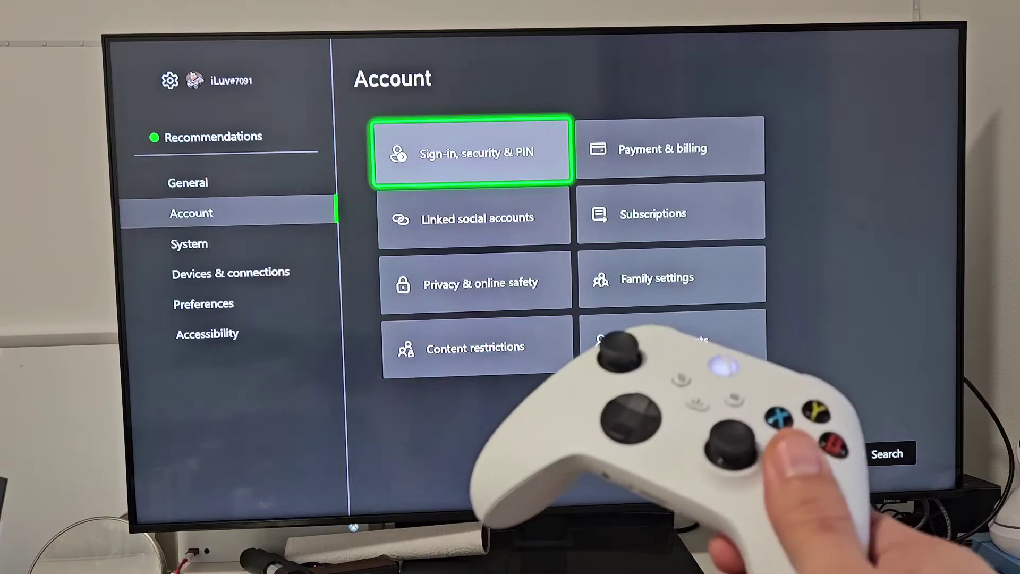
# From Sign-in, security & PIN, remove the old PIN and choose Create my PIN
pyautogui.click(474, 153)
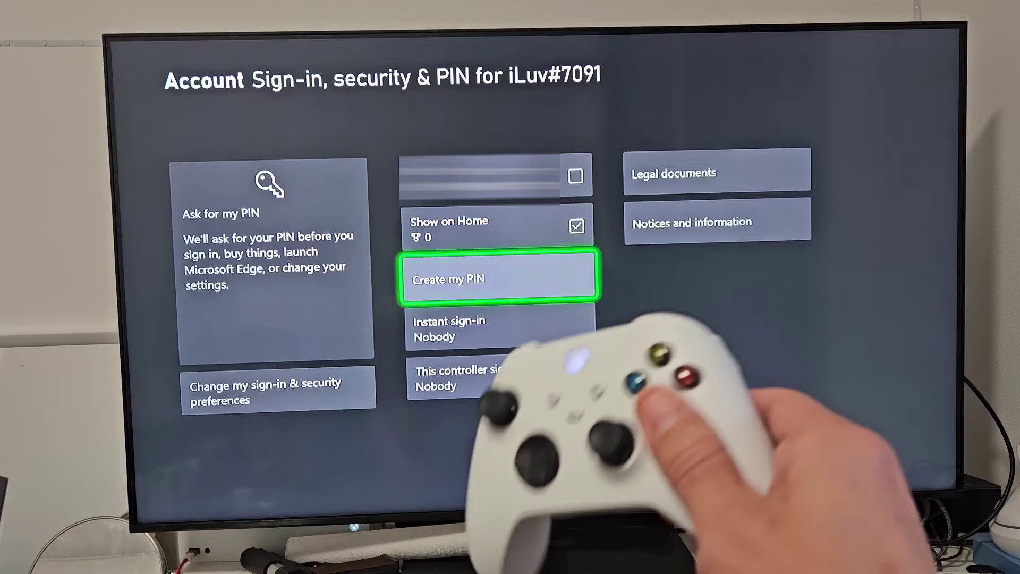
pyautogui.click(500, 277)
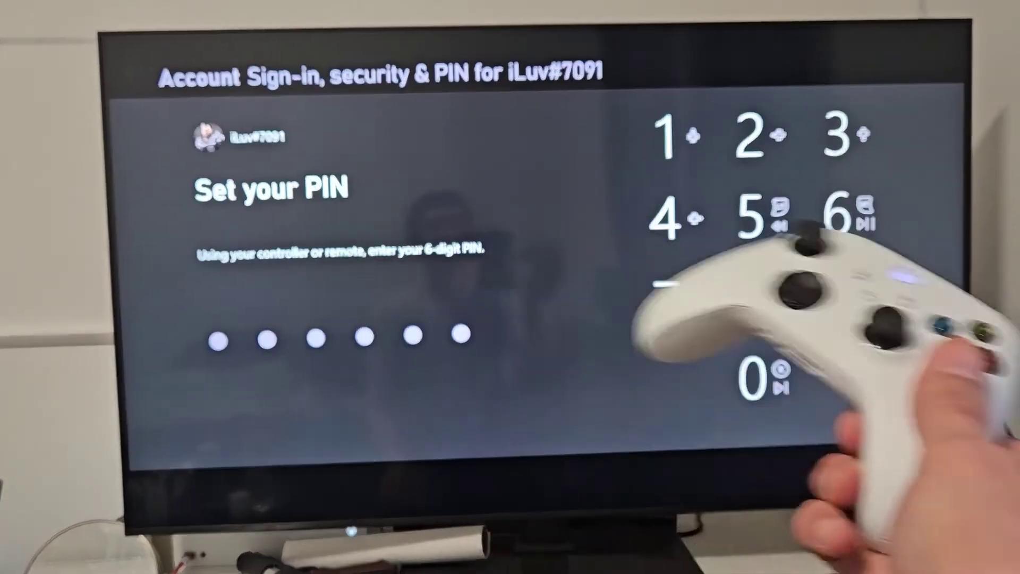